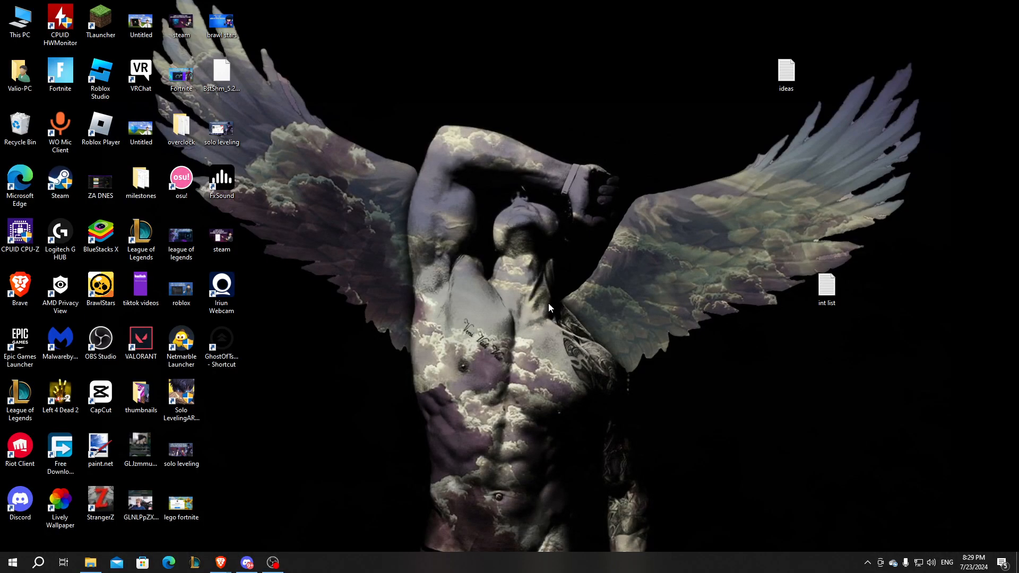
pyautogui.moveTo(518, 285)
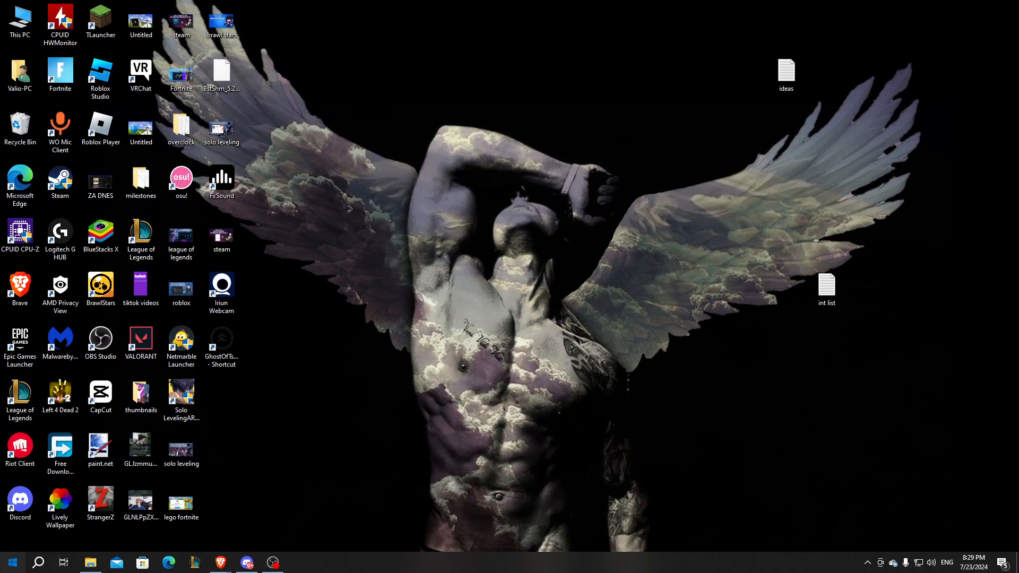
# Launch Brave from the Start menu and type "internet s" into a new tab's address bar.
pyautogui.click(8, 562)
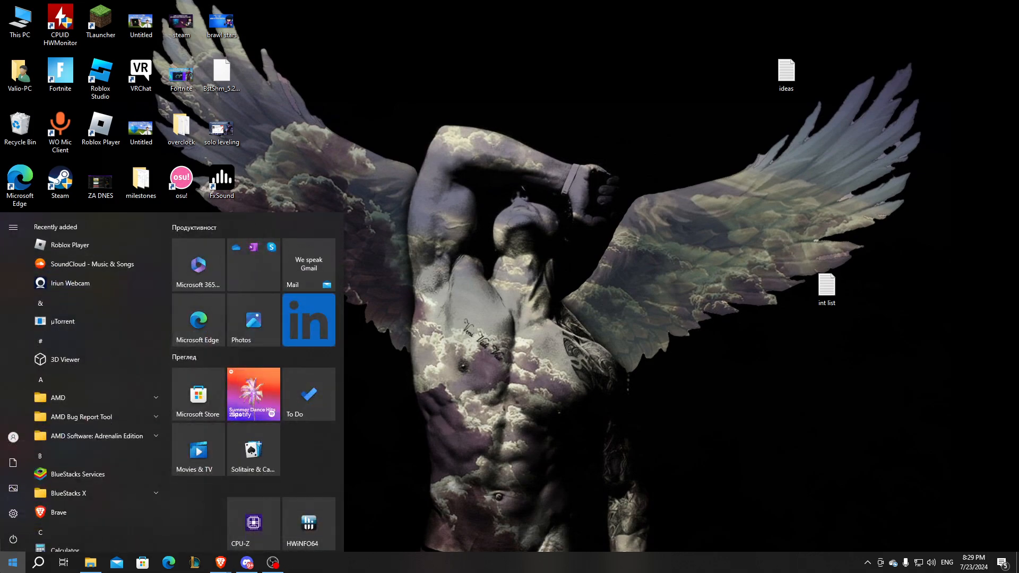
pyautogui.rightClick(219, 562)
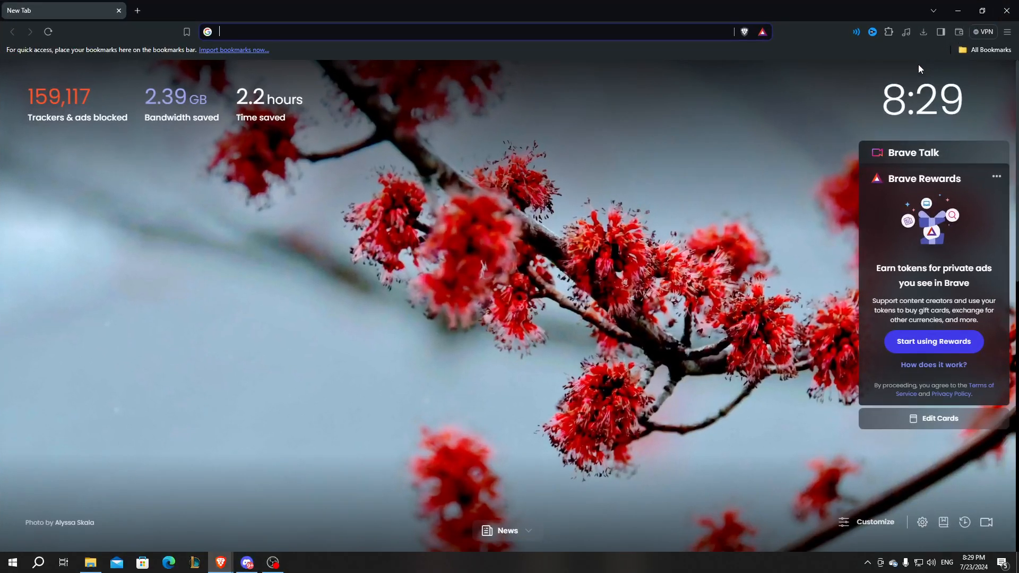
pyautogui.write('instagram.com')
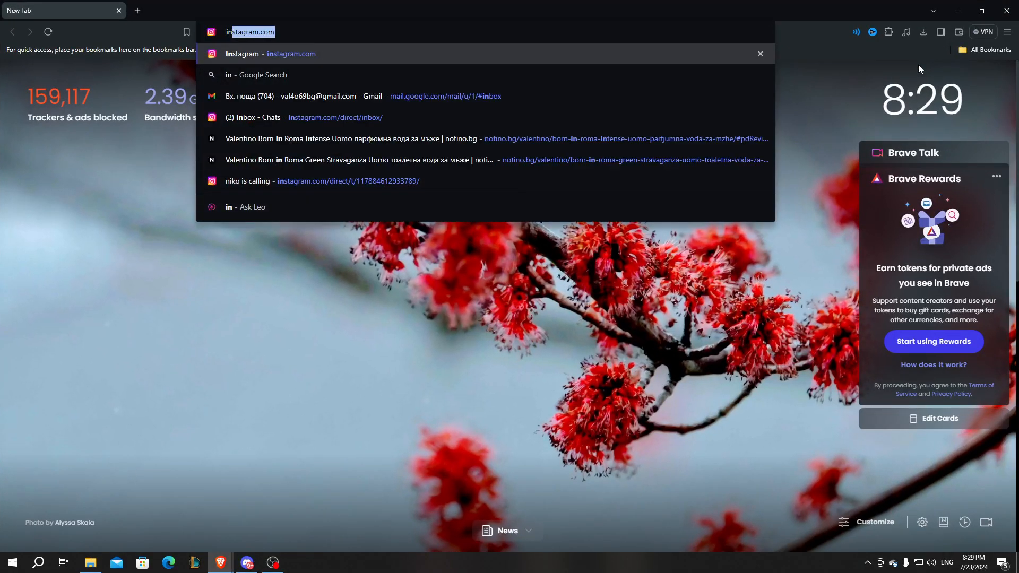
pyautogui.write('internet s')
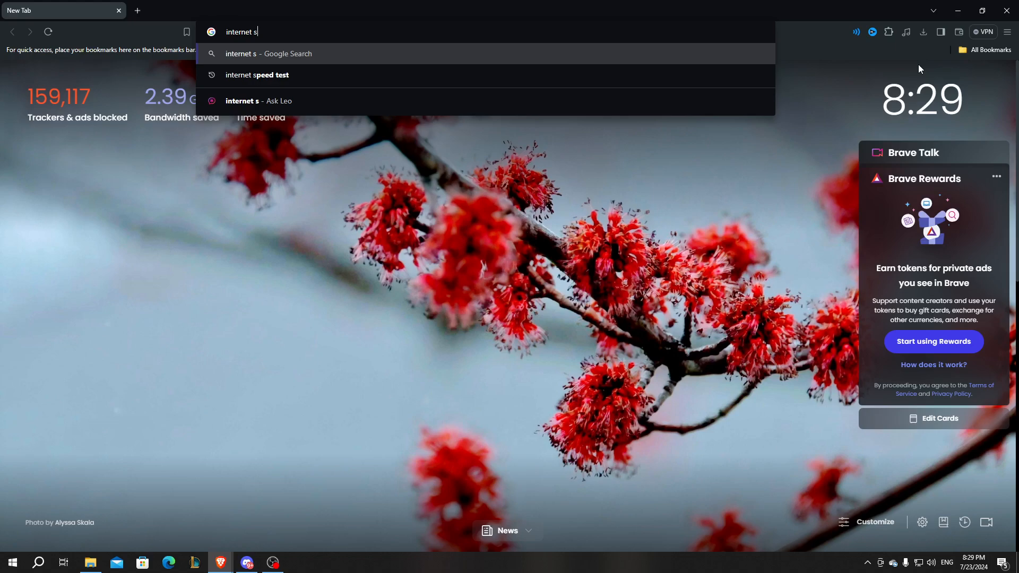
# Choose the "internet speed test" suggestion, open Speedtest by Ookla, and start the test.
pyautogui.click(257, 74)
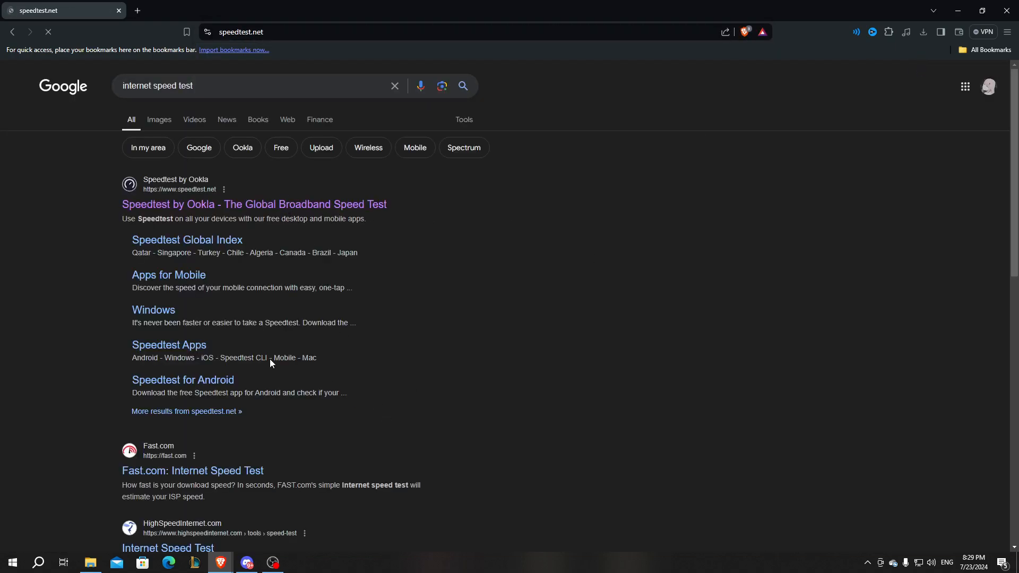
pyautogui.click(253, 205)
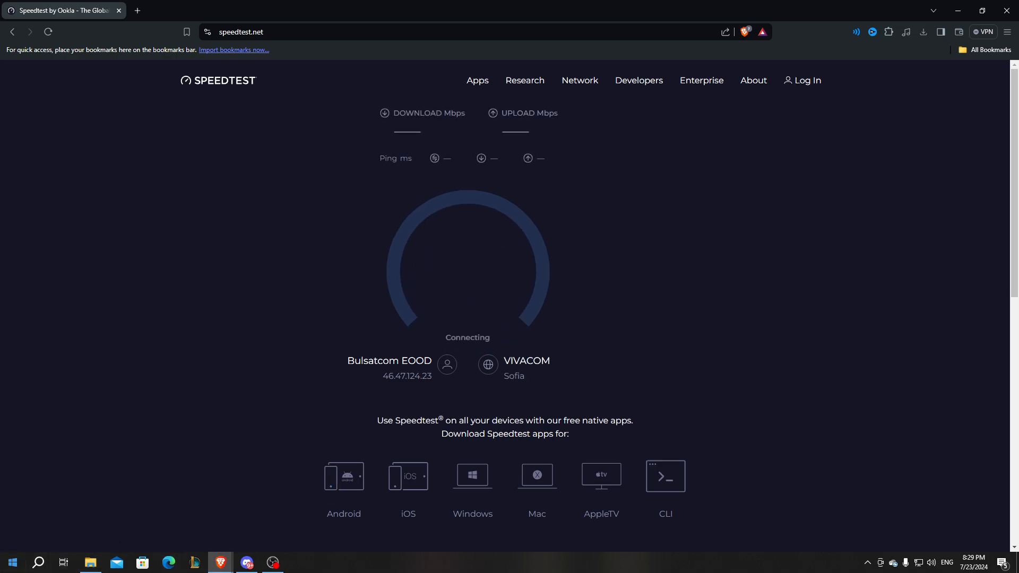
pyautogui.click(13, 562)
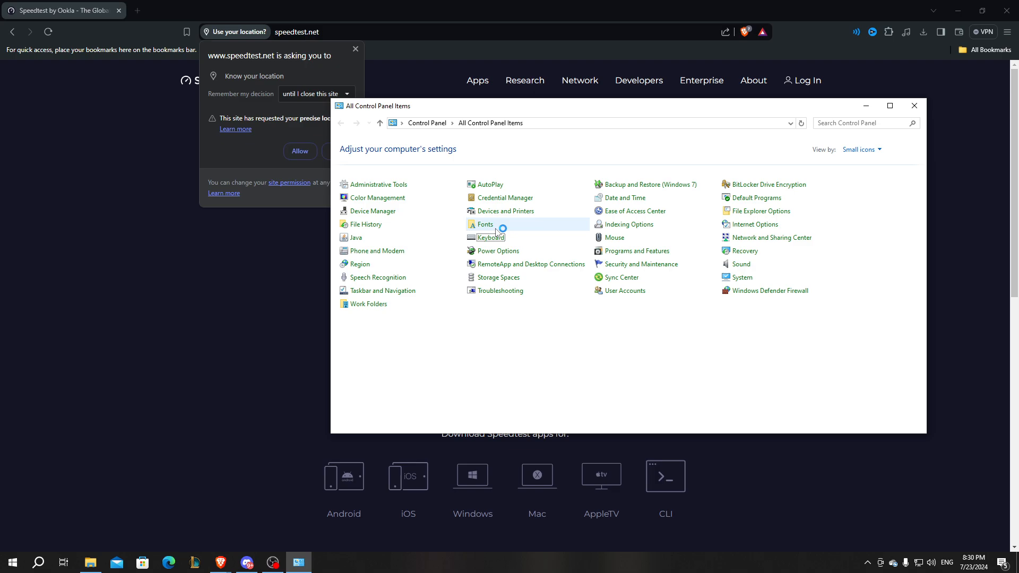
# Open Keyboard Properties from the Control Panel items list.
pyautogui.doubleClick(490, 237)
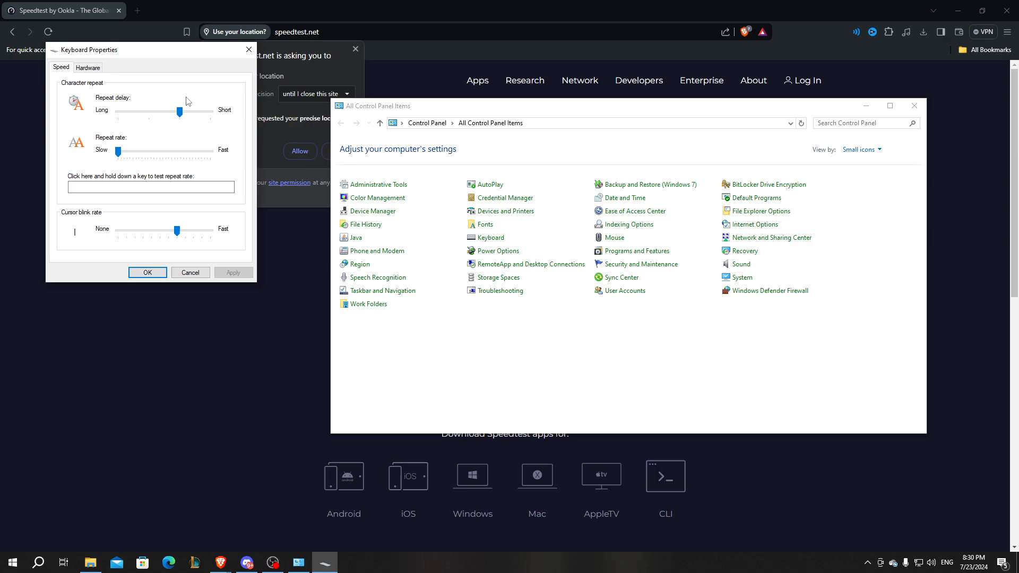
pyautogui.moveTo(208, 106)
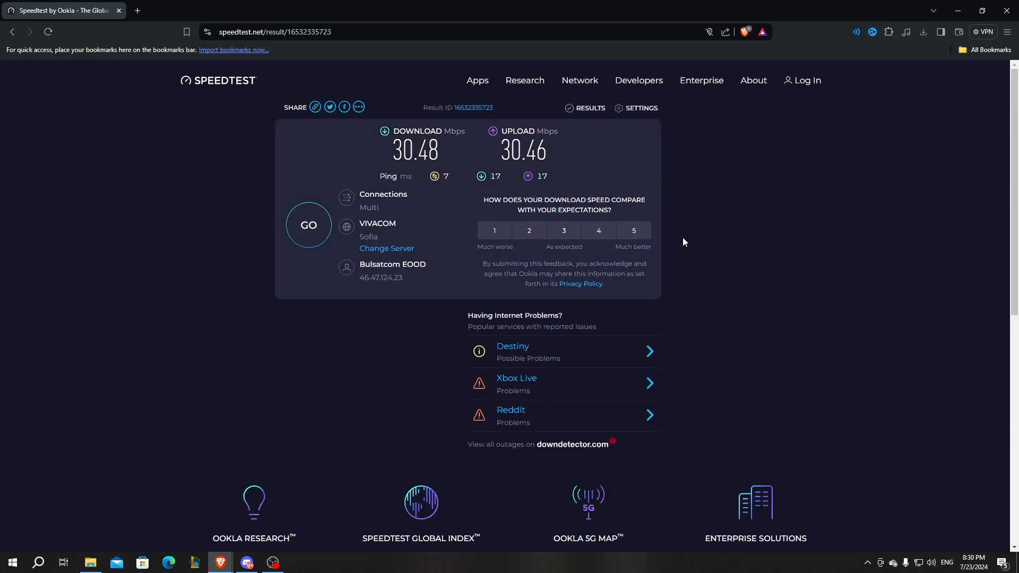
pyautogui.moveTo(757, 277)
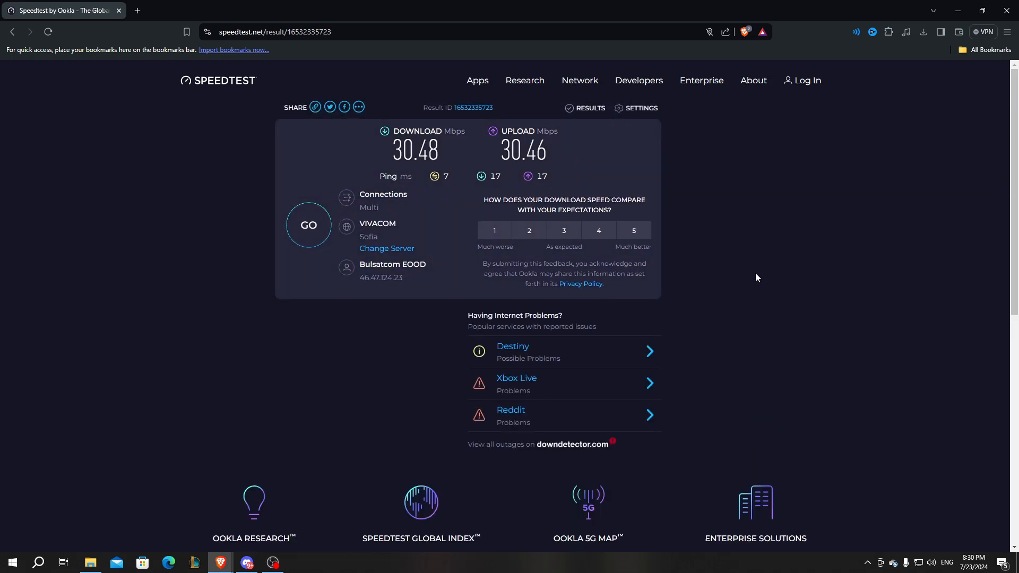